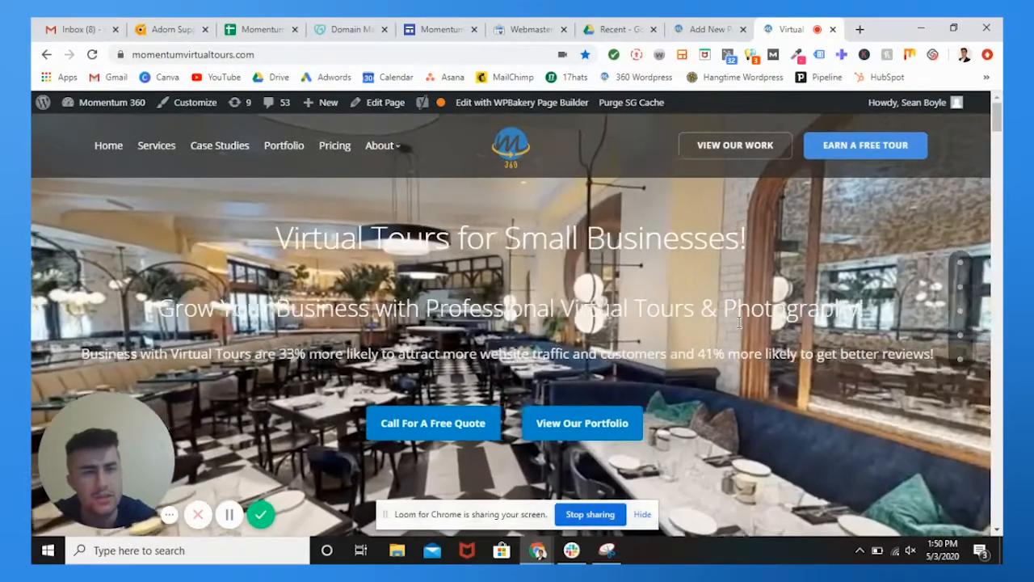
- Start a new blog post and scroll down to the Mammoth .docx converter box
click(710, 29)
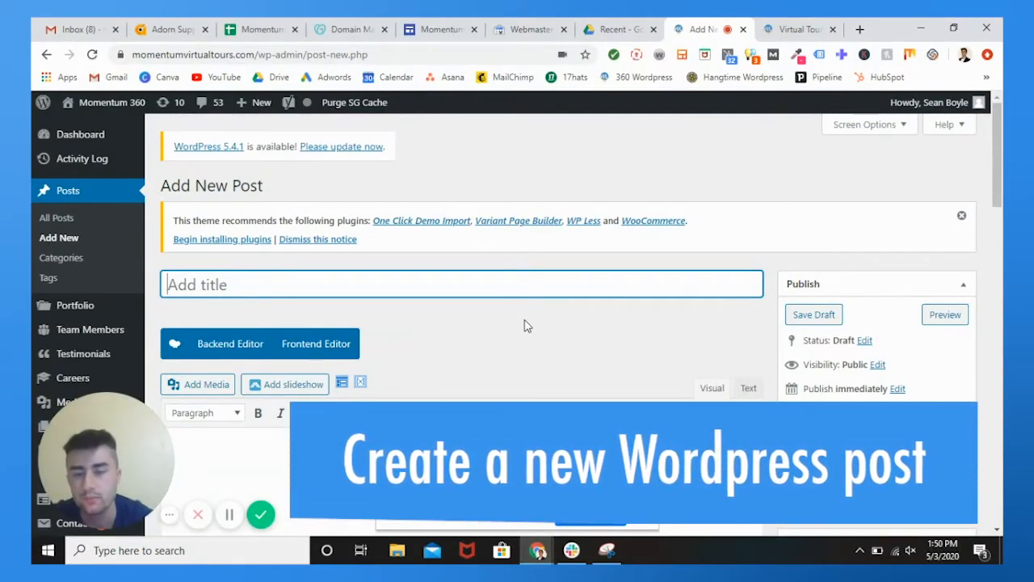
scroll(down, 3)
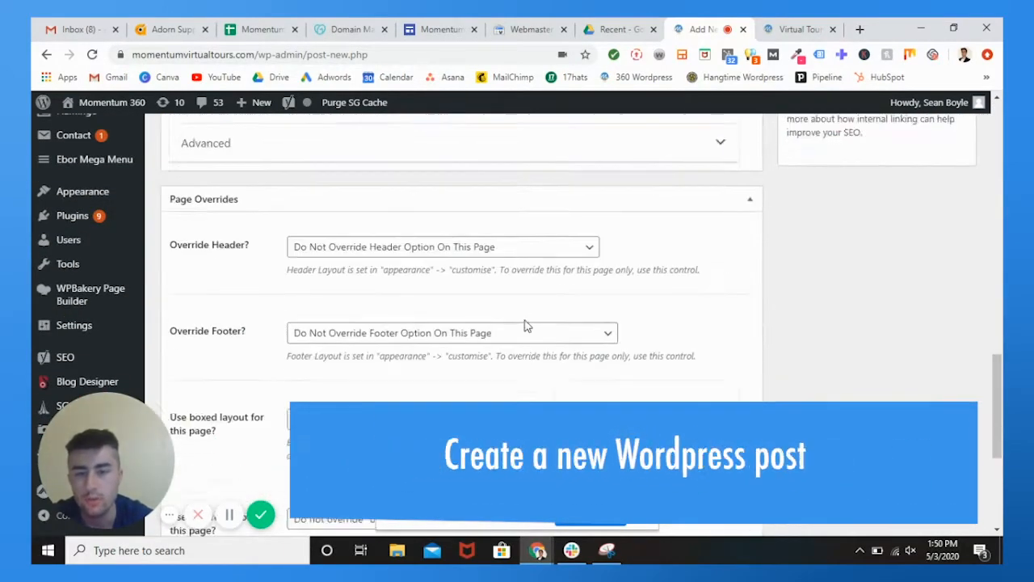
scroll(down, 3)
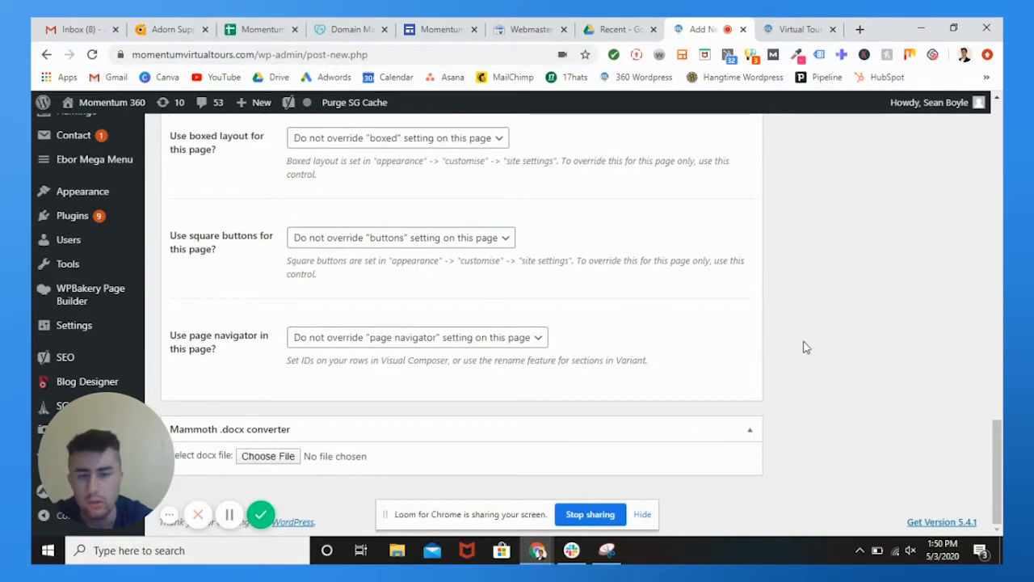
mouse_move(327, 397)
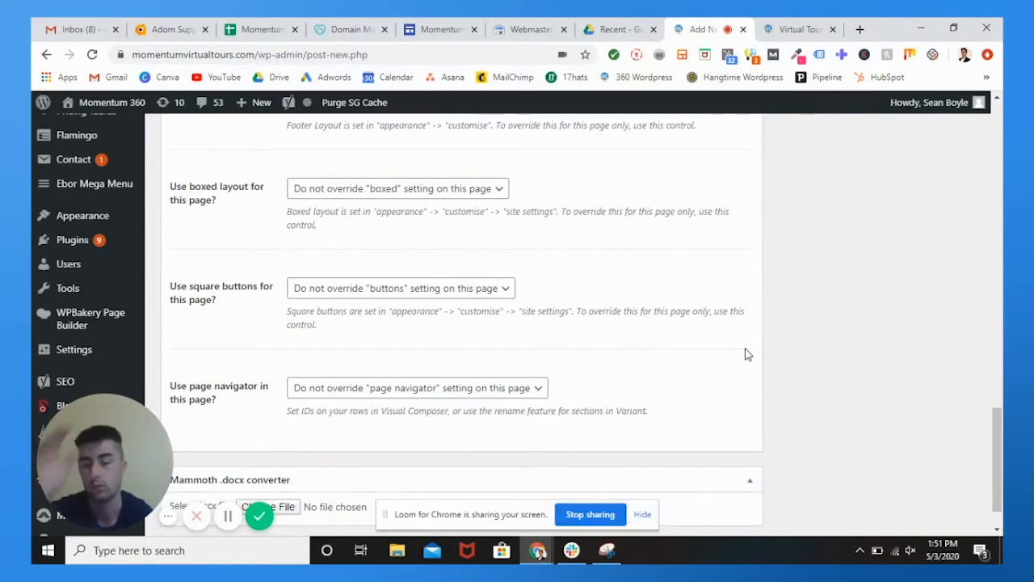
scroll(down, 3)
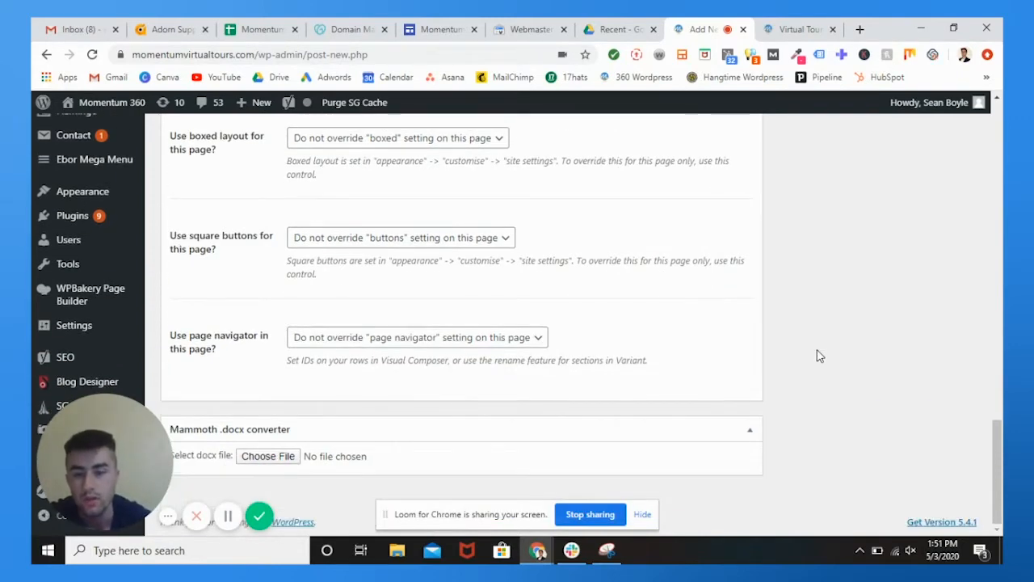
- Switch between the Drive Recent view and the post draft, ending on Drive's recent files
click(614, 29)
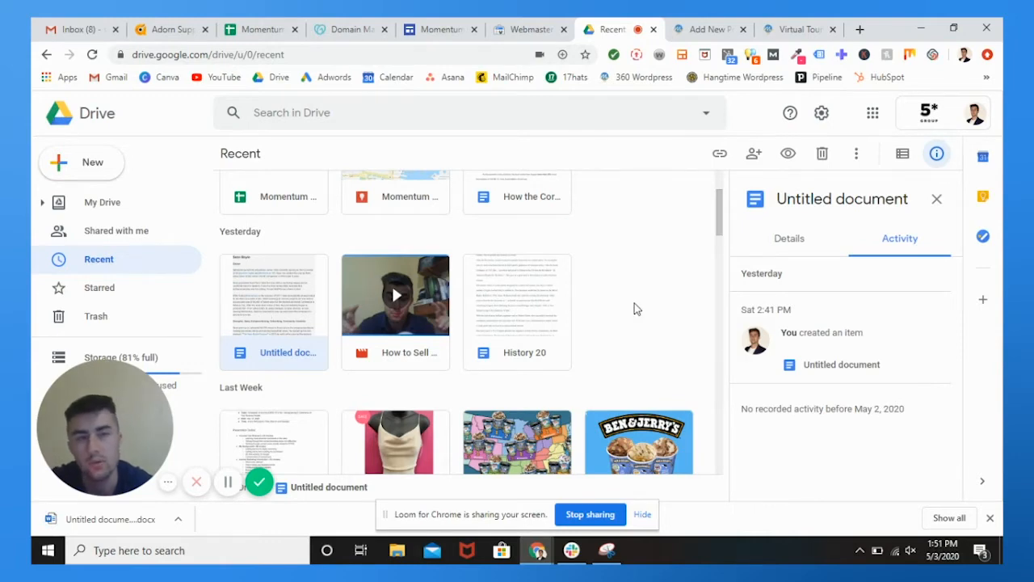
mouse_move(704, 30)
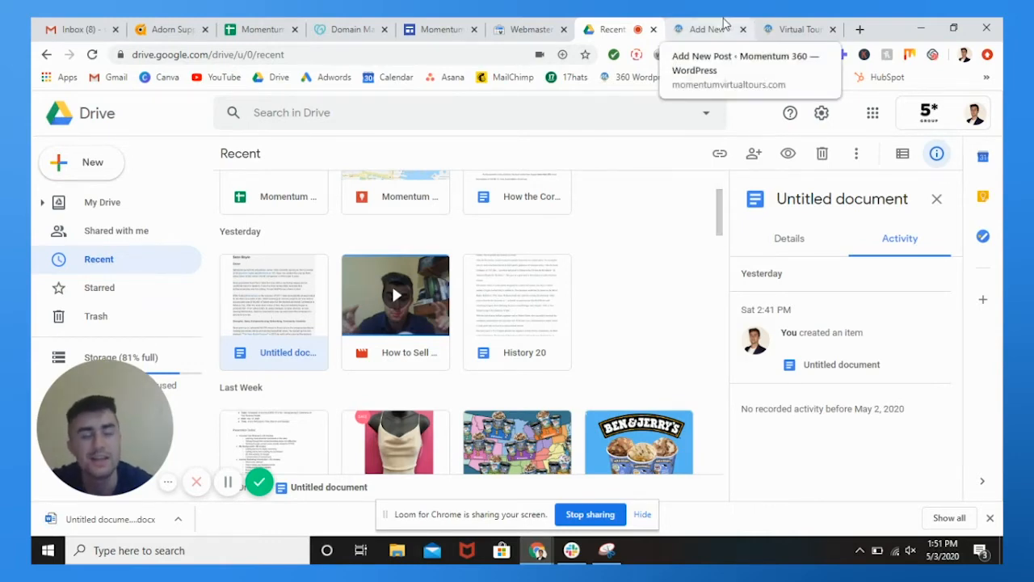
click(707, 29)
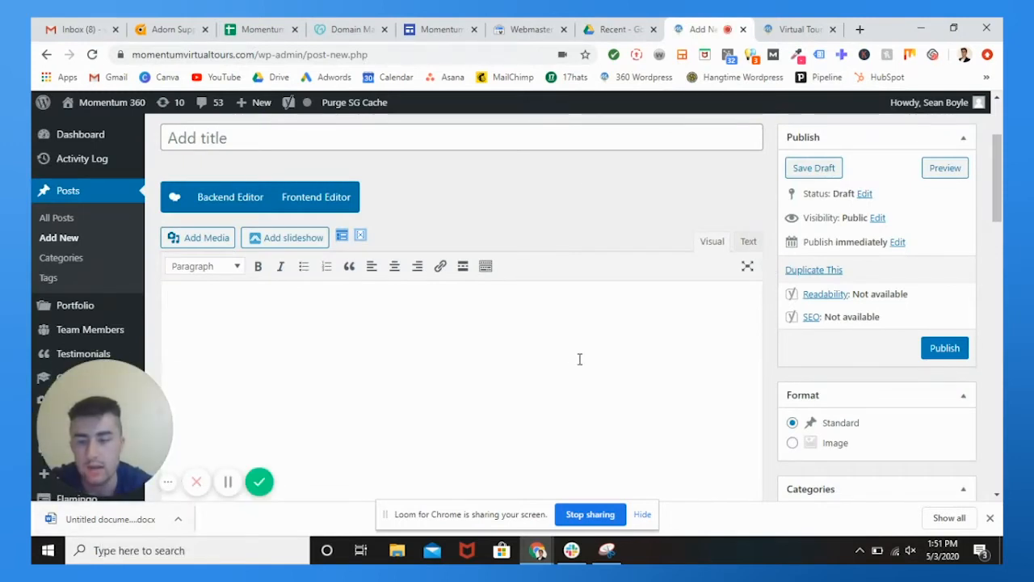
click(619, 29)
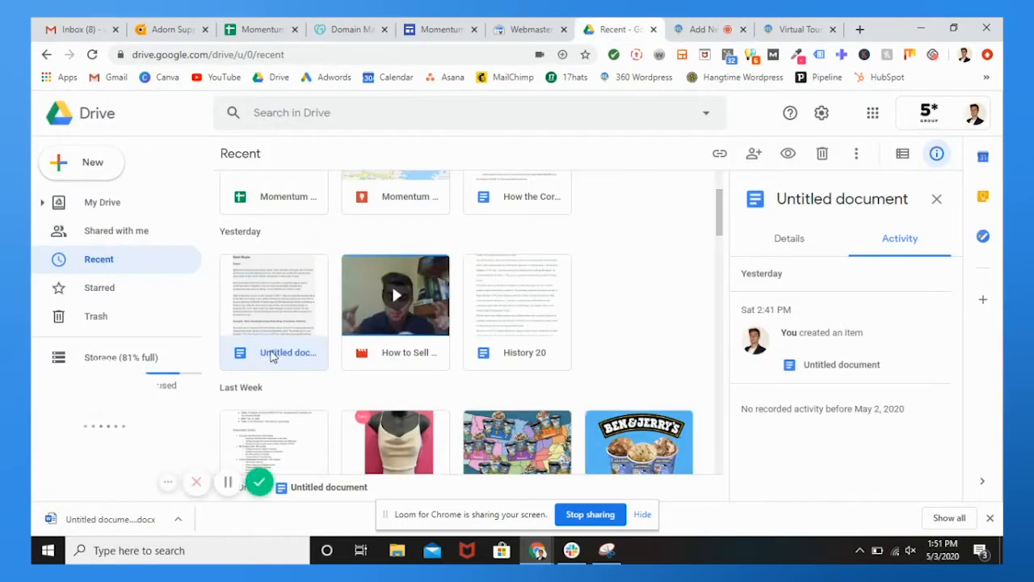
- Open the Untitled bio document in Google Docs and scroll through its photo and paragraphs
double_click(273, 294)
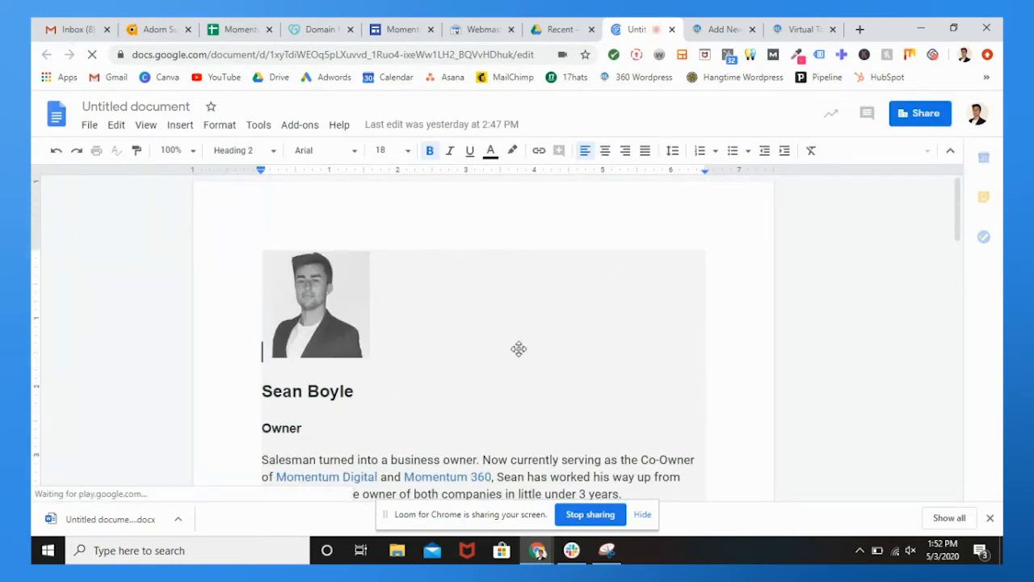
scroll(down, 3)
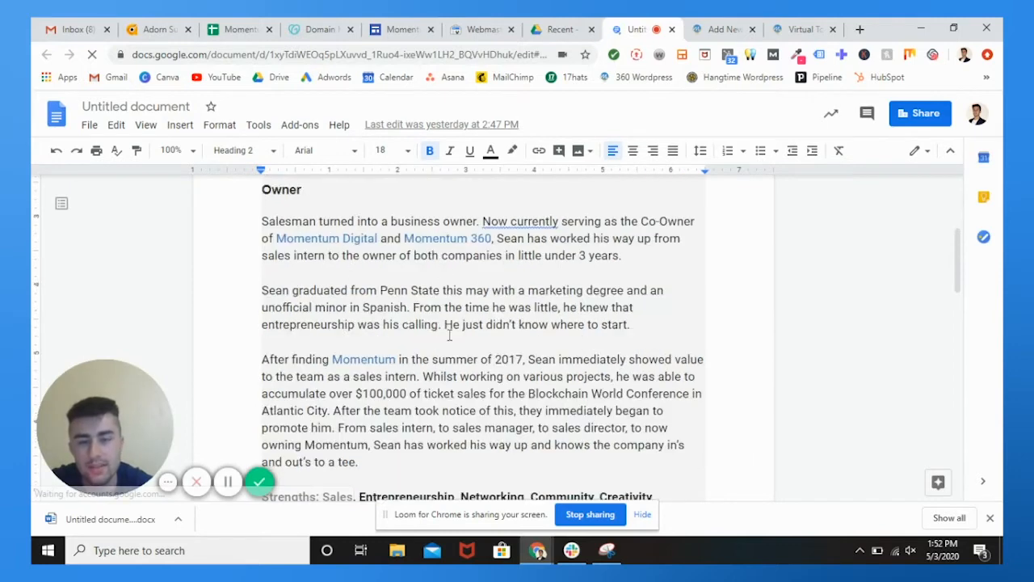
scroll(down, 3)
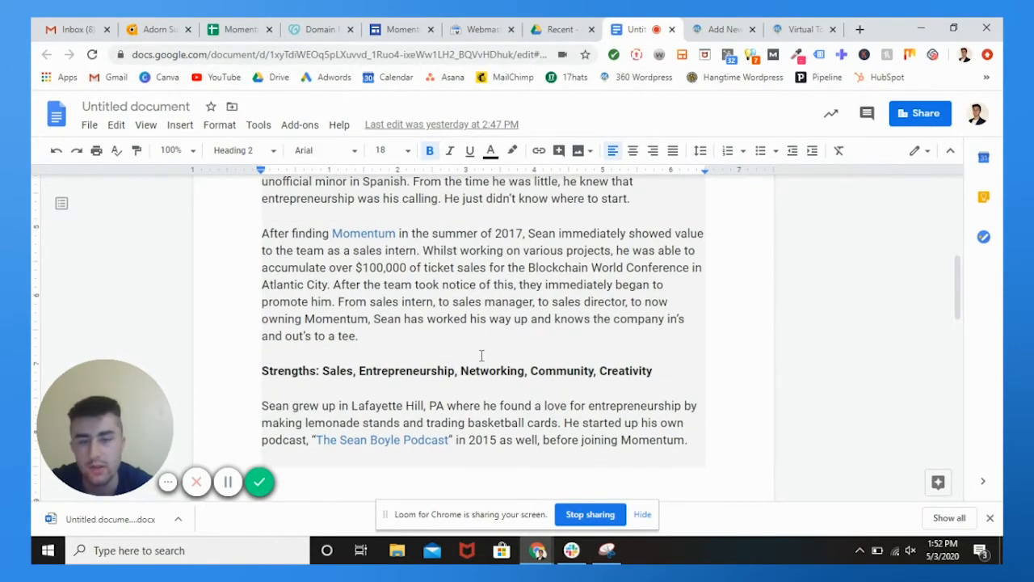
scroll(down, 3)
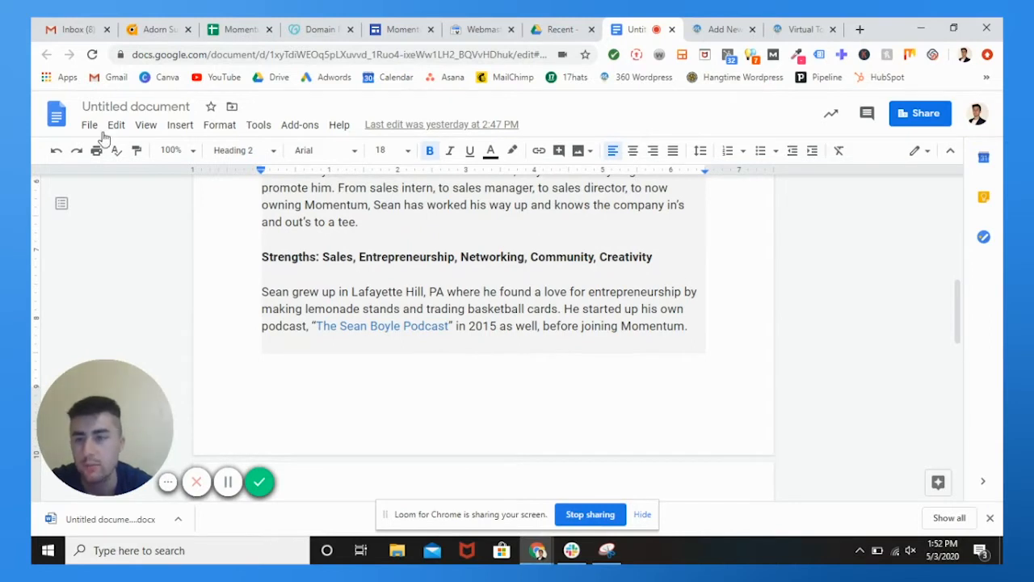
- Download the bio document as a Microsoft Word .docx file
click(89, 124)
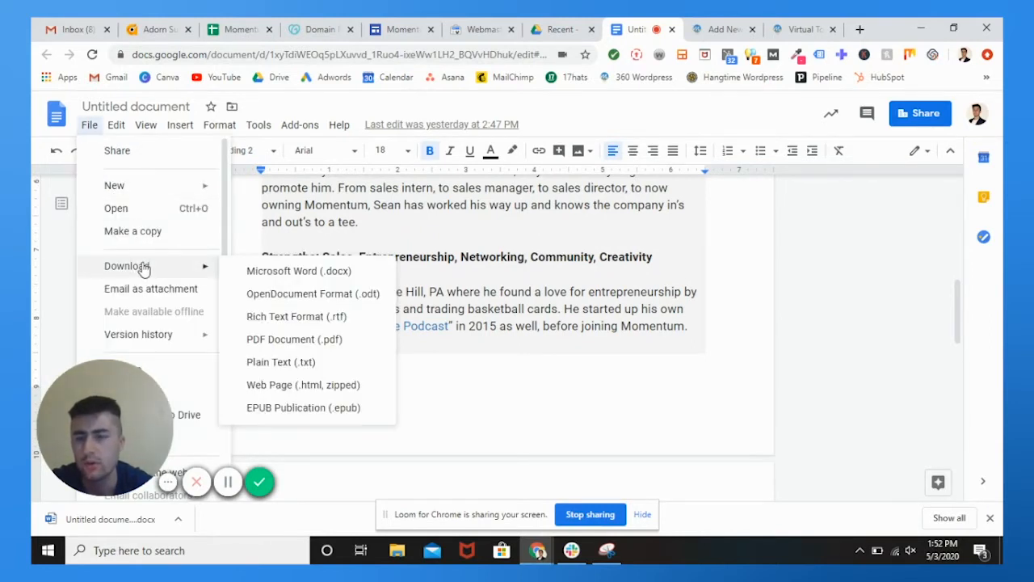
mouse_move(307, 272)
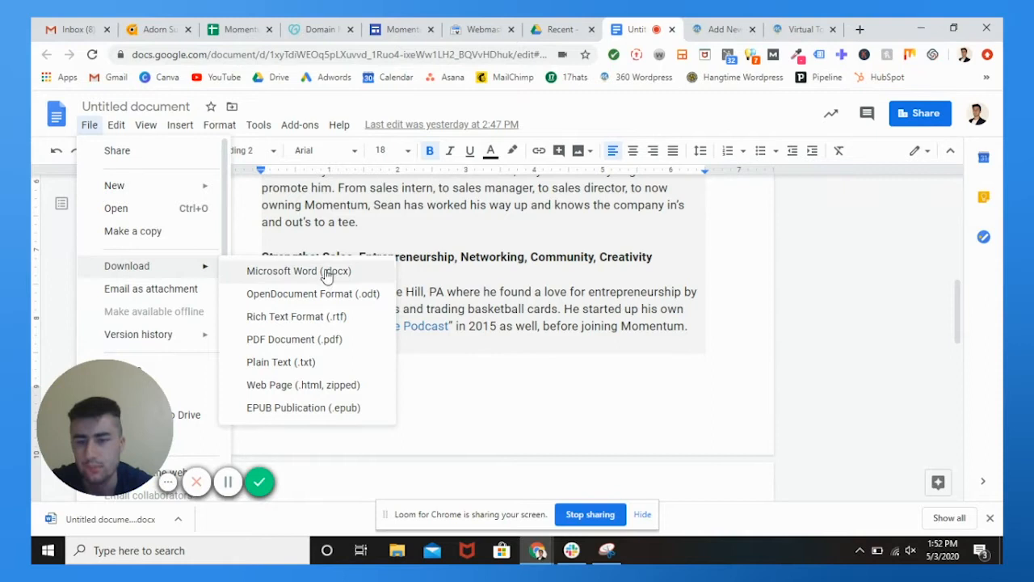
click(299, 271)
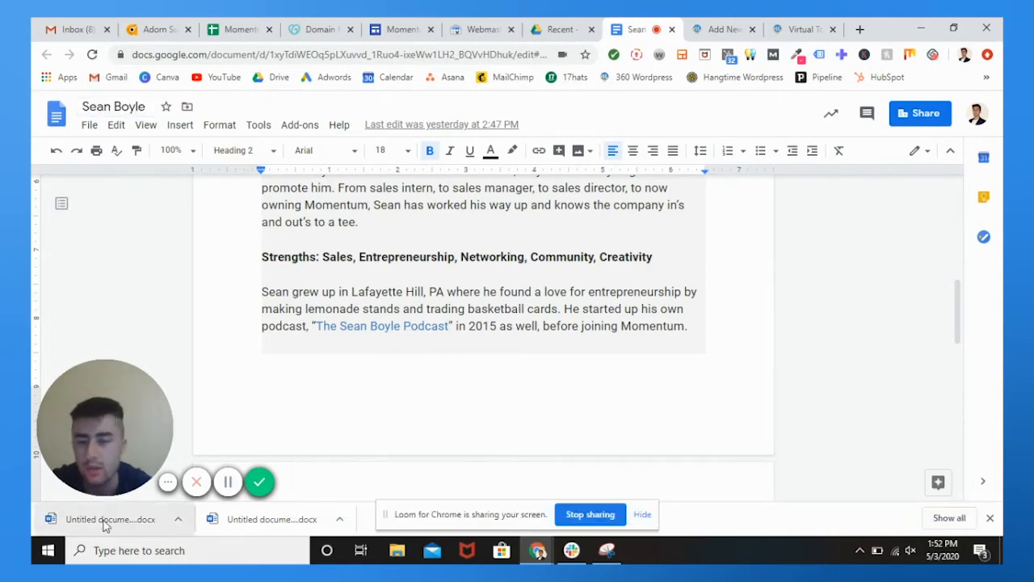
mouse_move(709, 29)
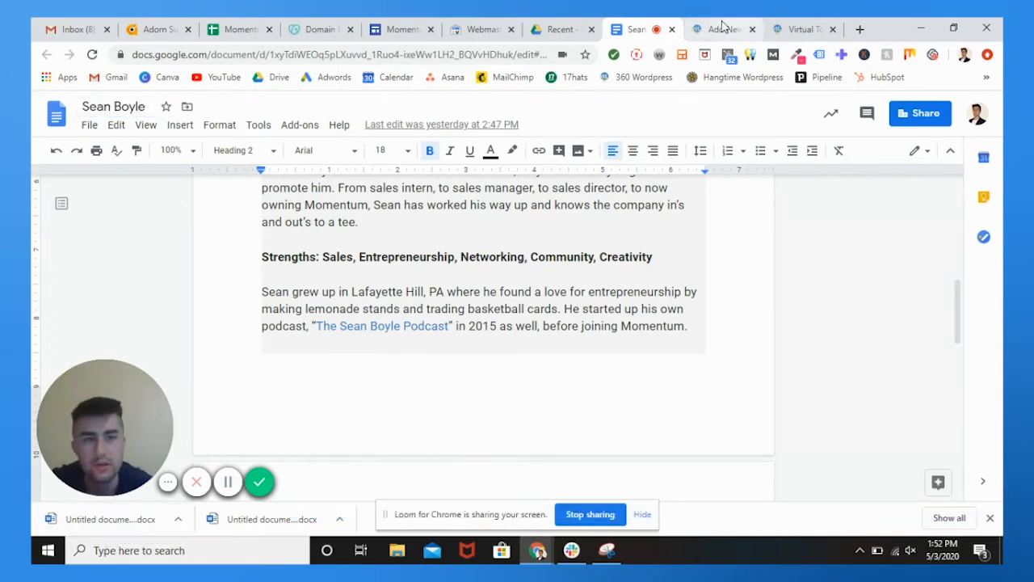
- Return to the post draft and insert the converted .docx bio into the editor
click(720, 29)
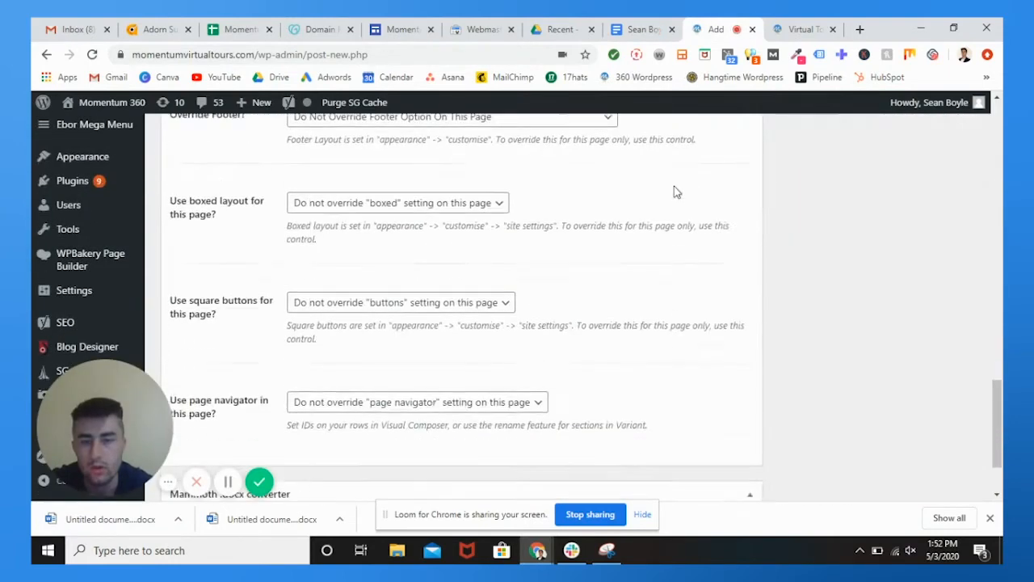
scroll(down, 3)
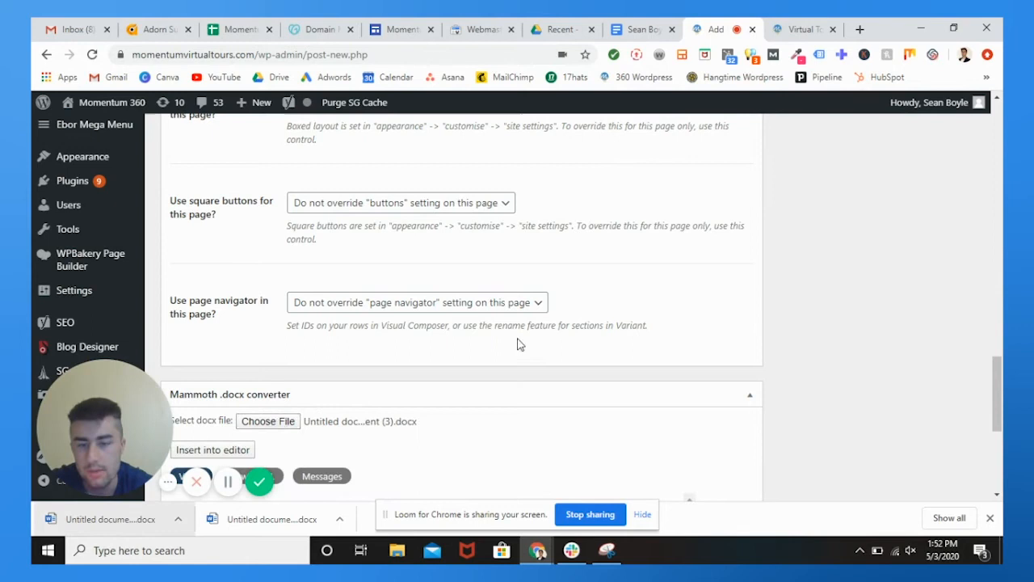
click(213, 449)
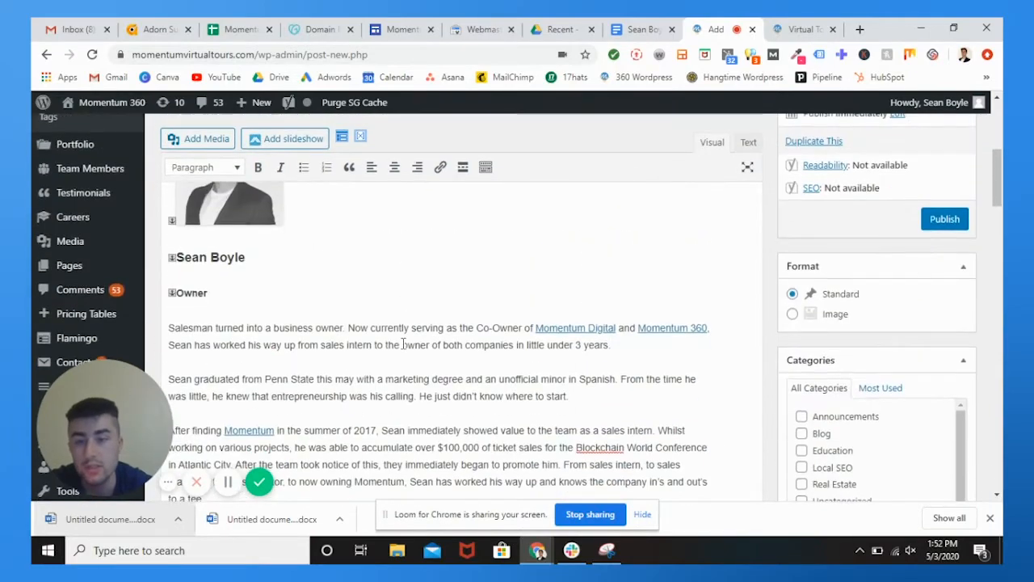
scroll(down, 3)
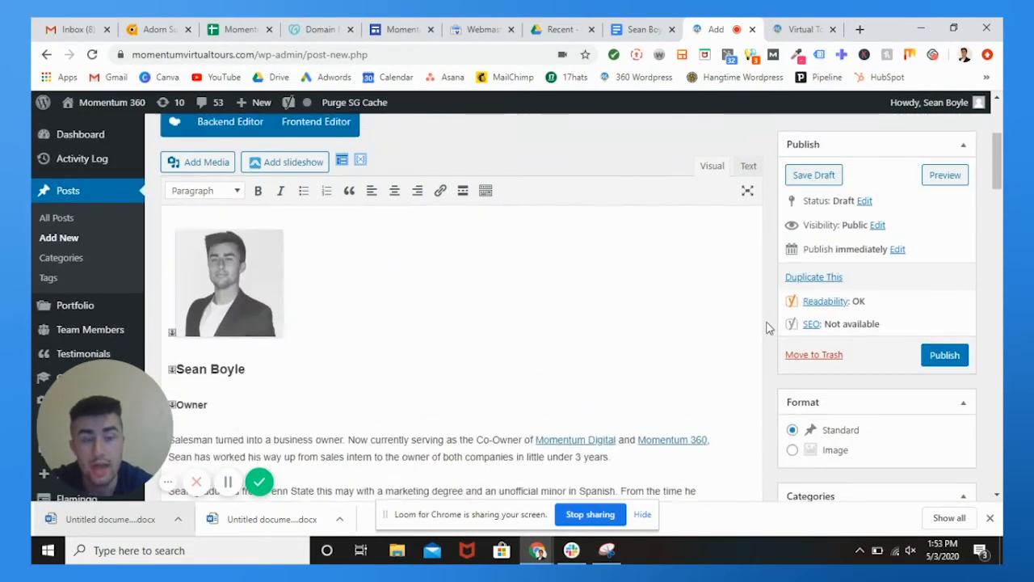
scroll(up, 3)
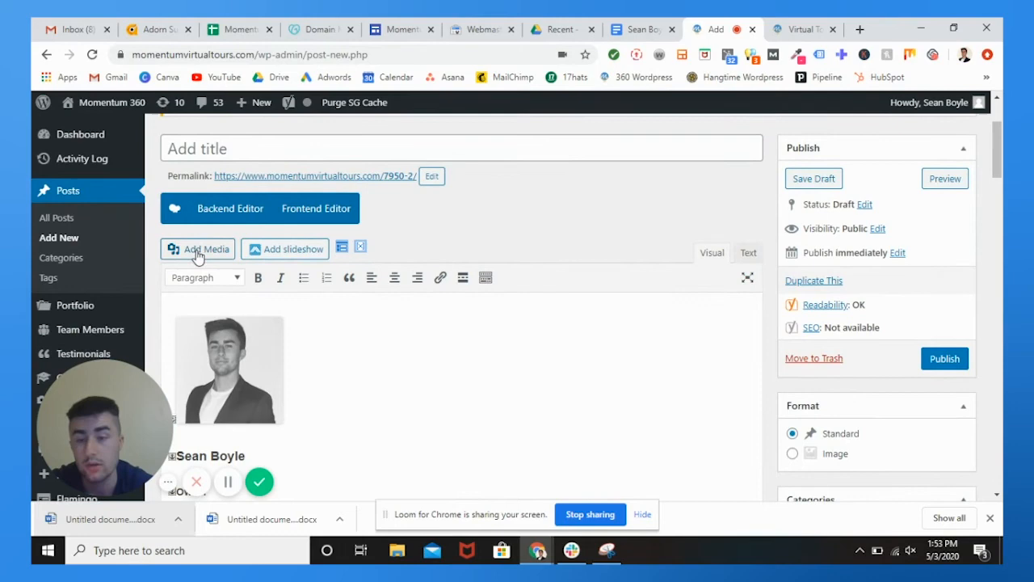
scroll(down, 3)
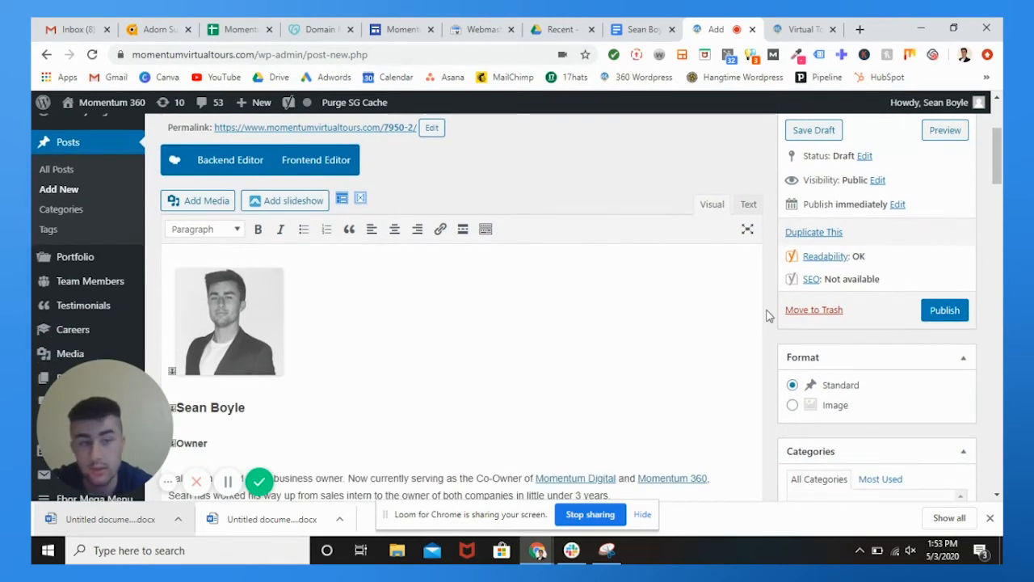
scroll(down, 3)
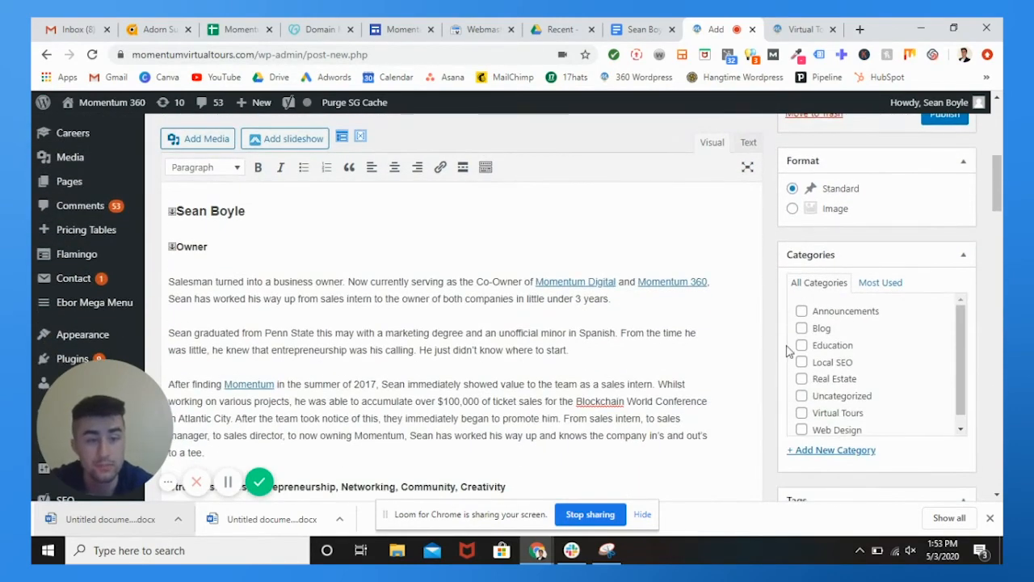
scroll(down, 3)
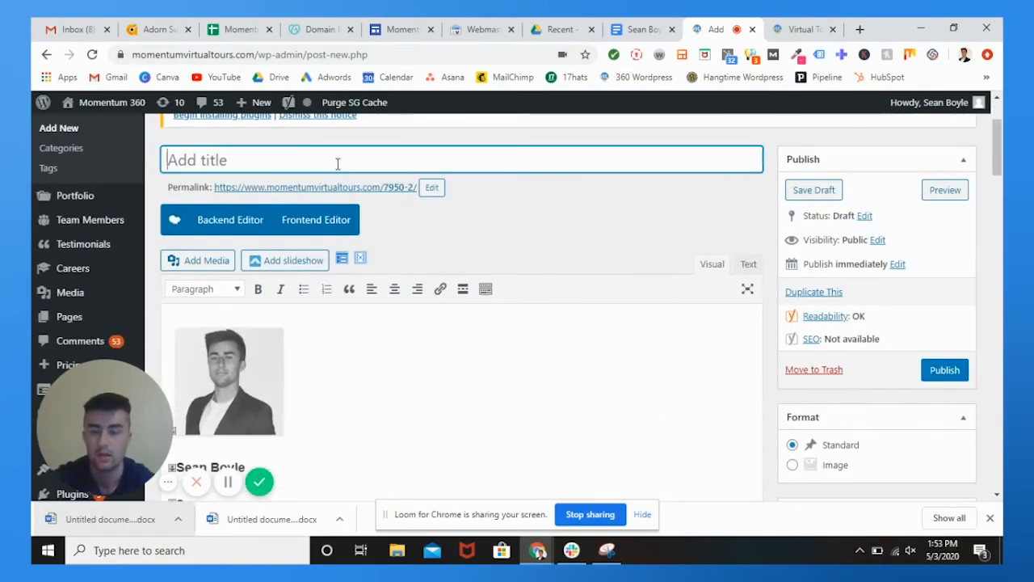
- Title the draft post 'Sean Boyle' to match the bio's heading
text(Sean Boyle)
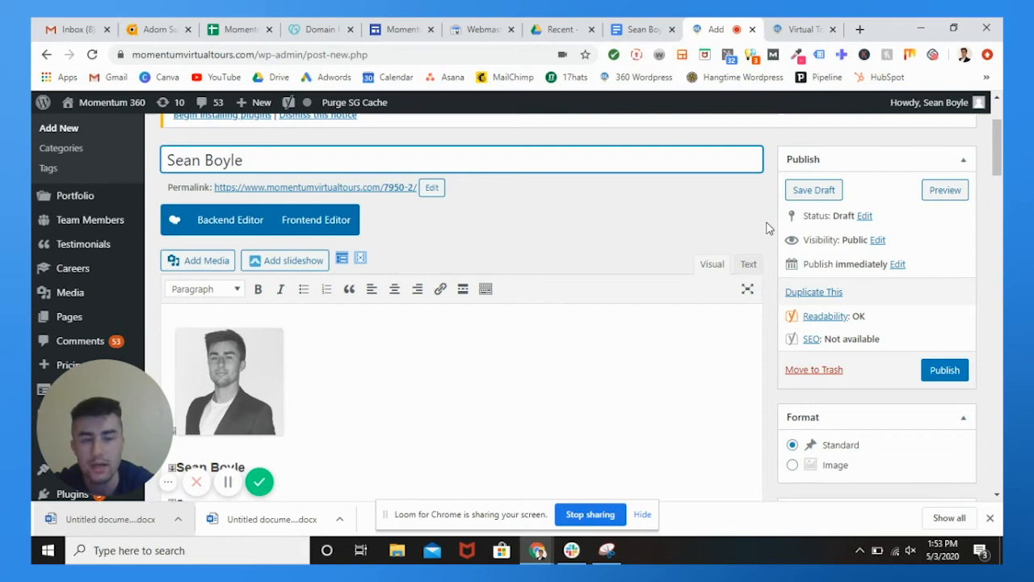
scroll(down, 3)
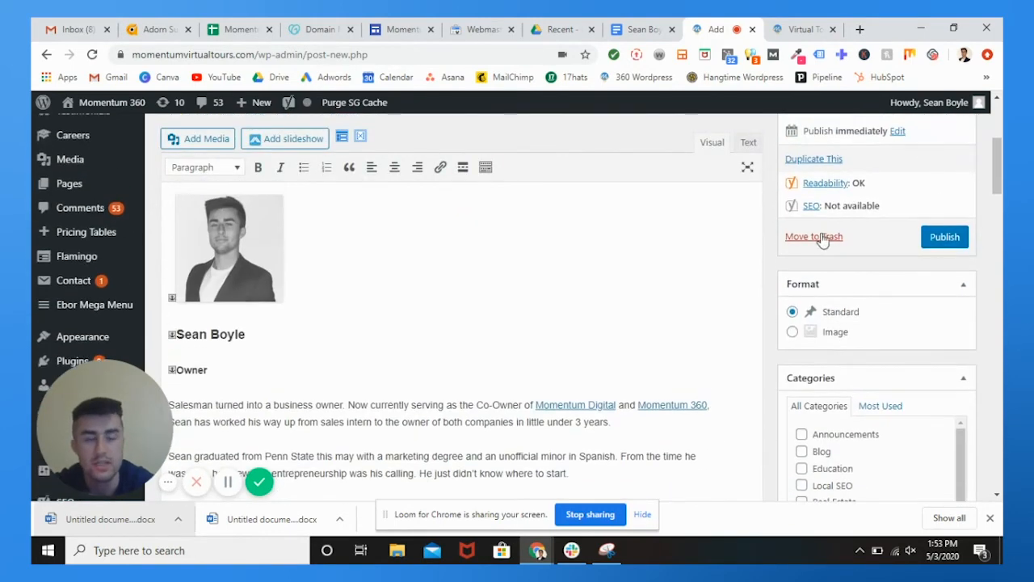